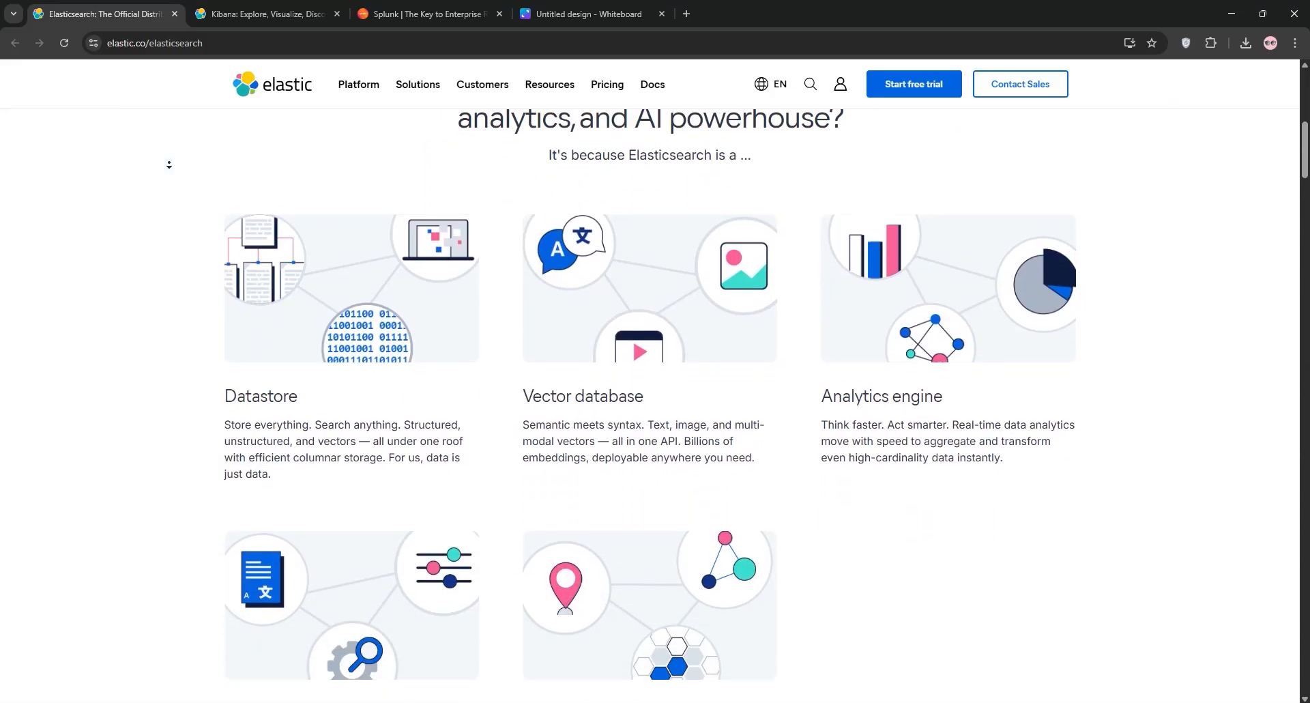
- Scroll through the Elasticsearch page's capability overview, deployment options and integrations
scroll(down, 3)
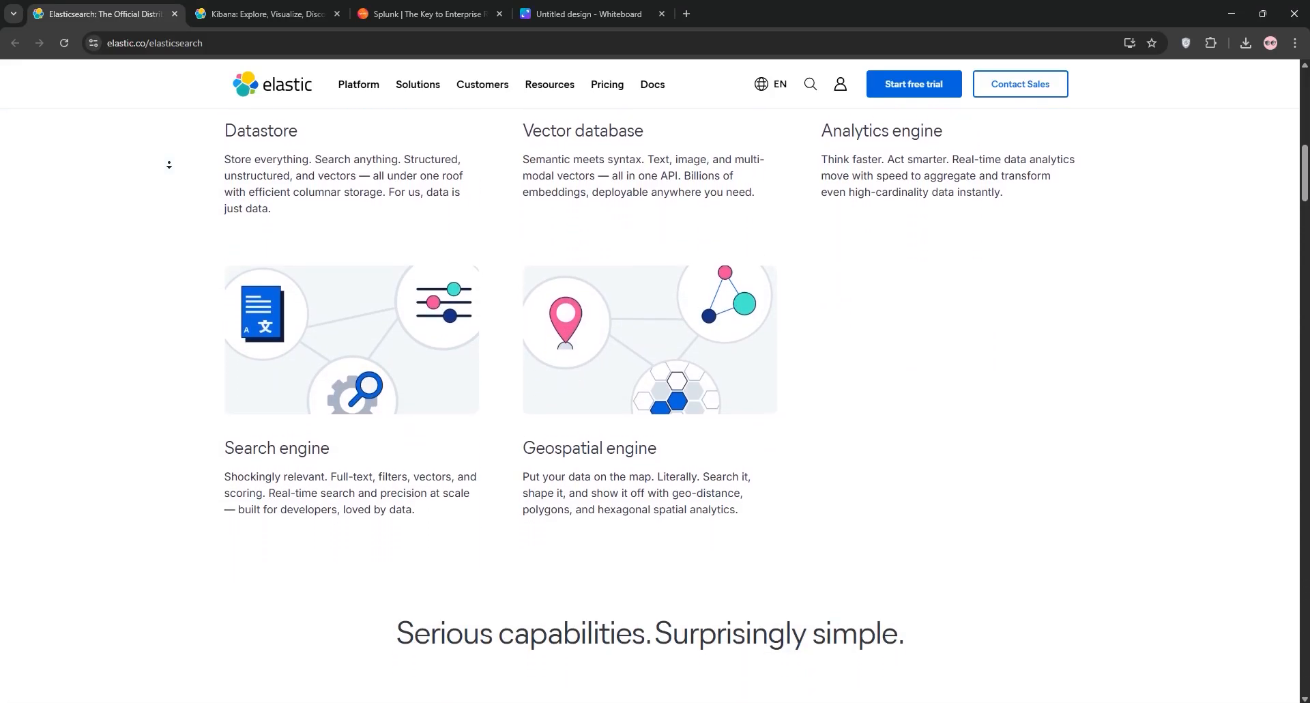
scroll(down, 3)
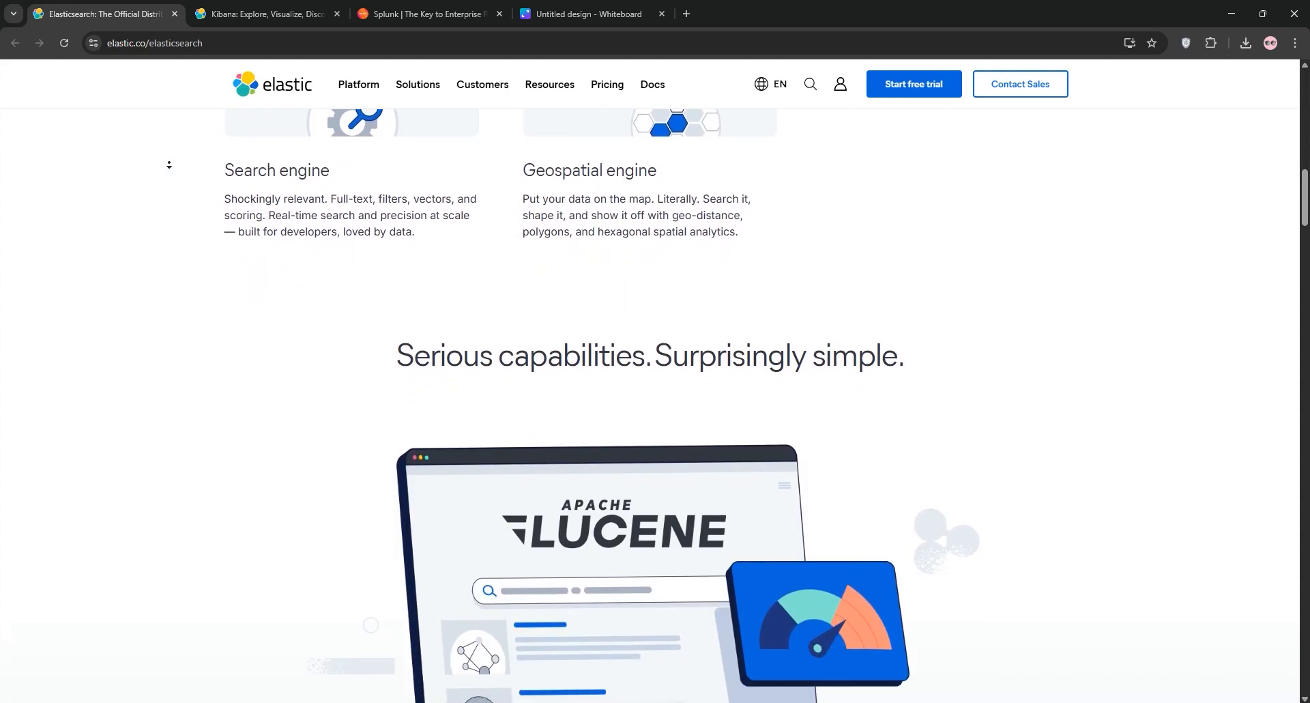
scroll(down, 3)
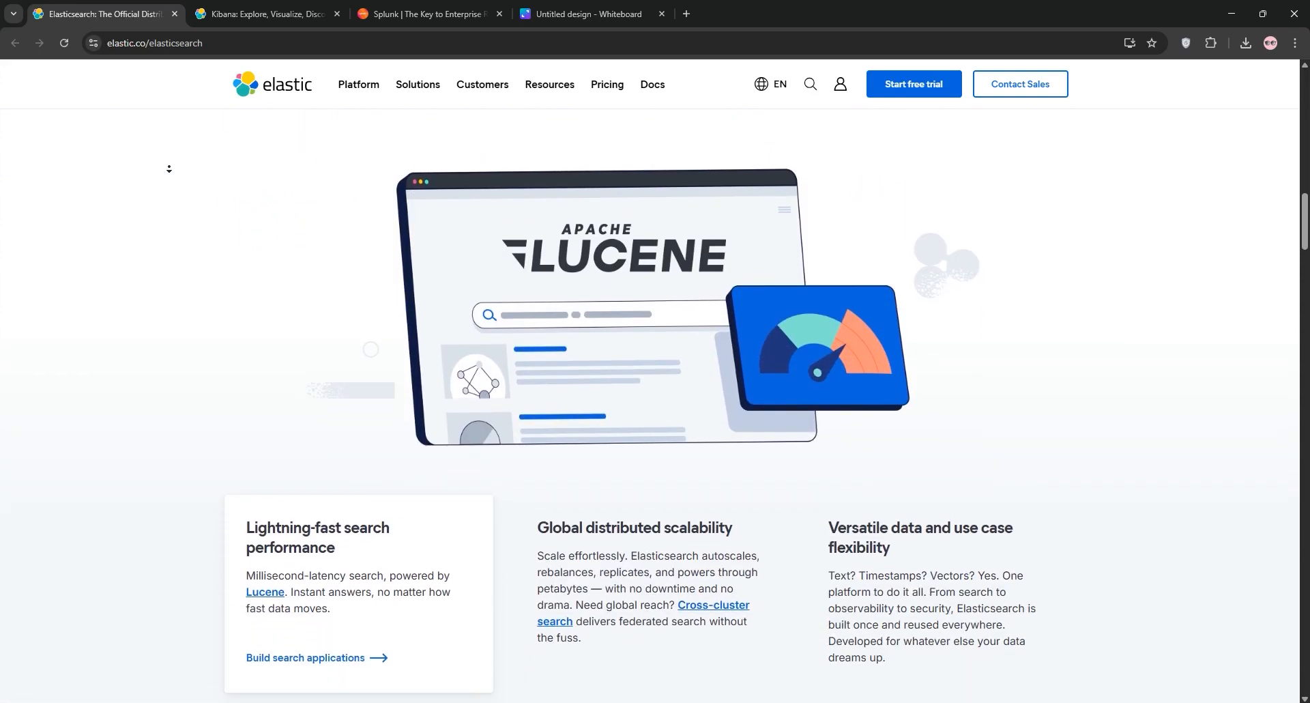
scroll(down, 3)
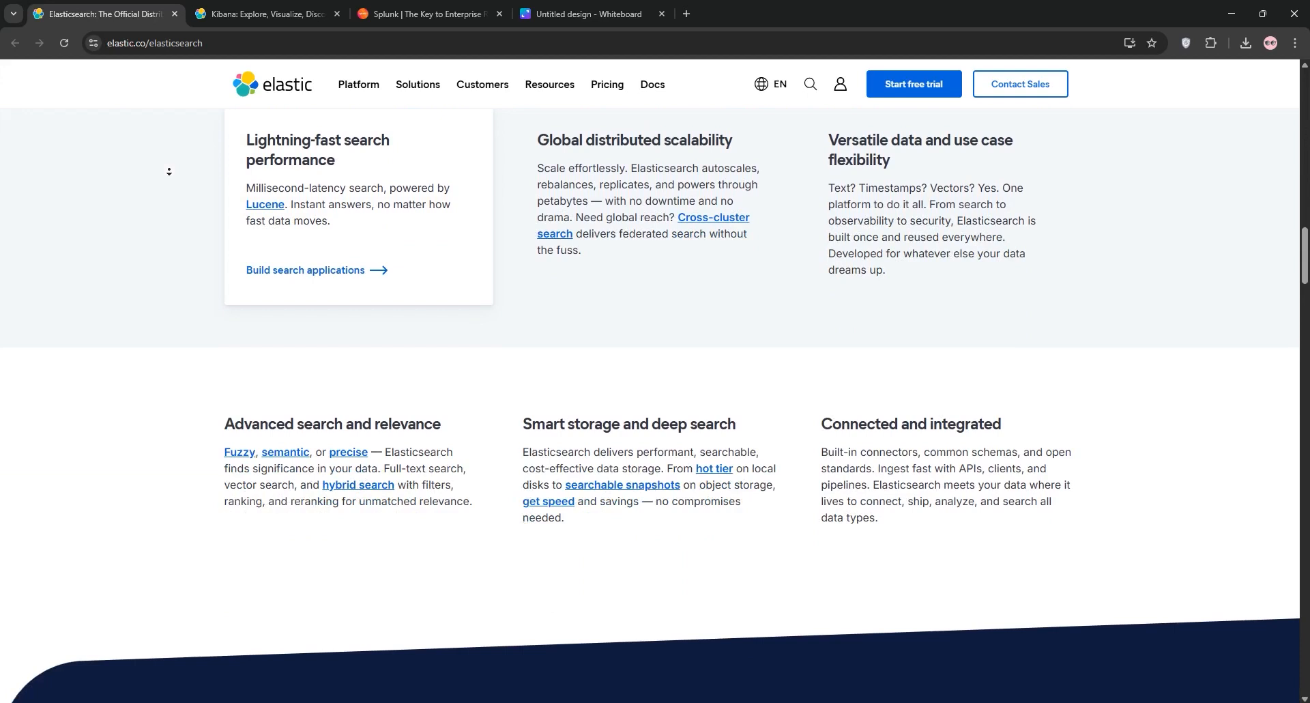
scroll(down, 3)
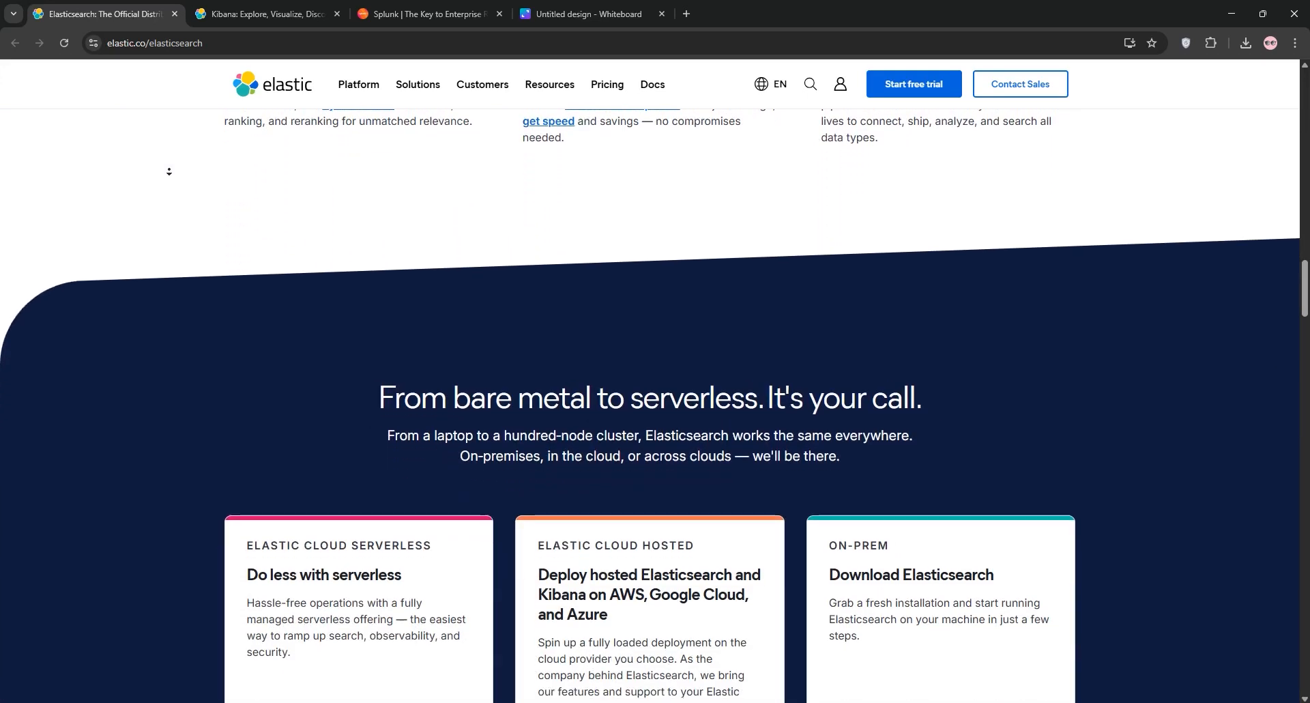
scroll(down, 3)
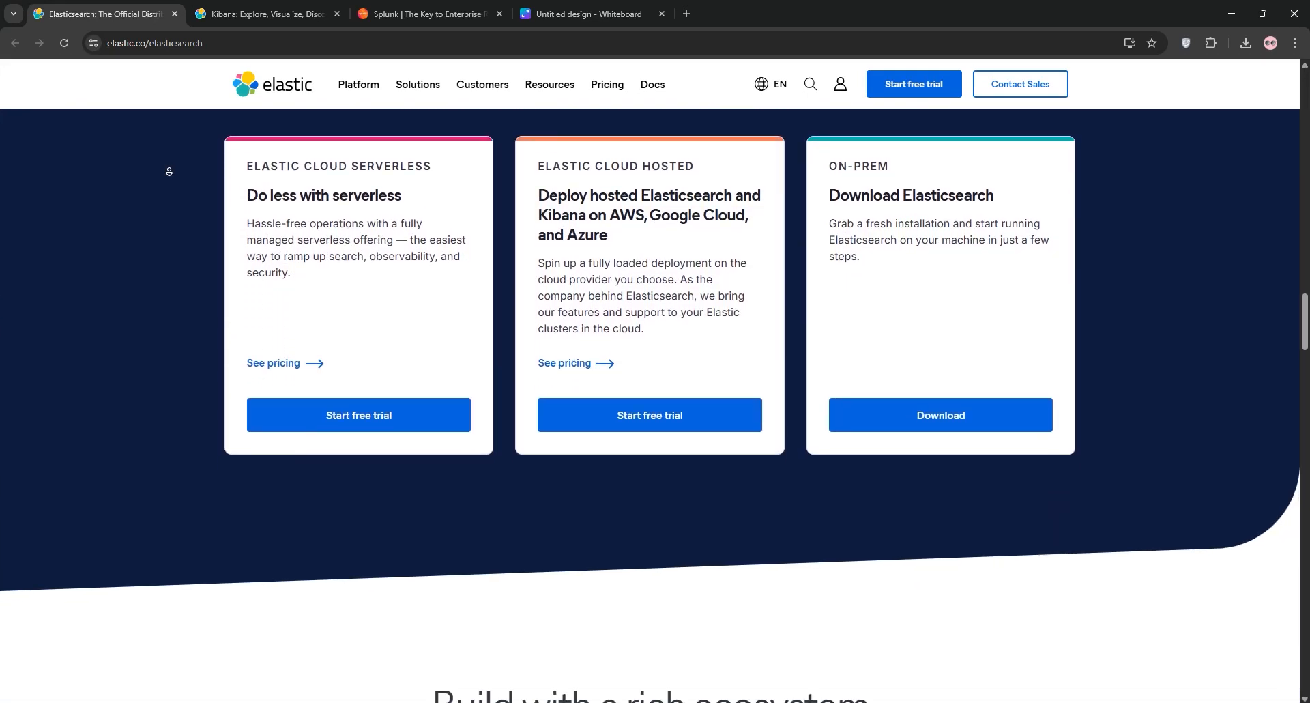
scroll(down, 3)
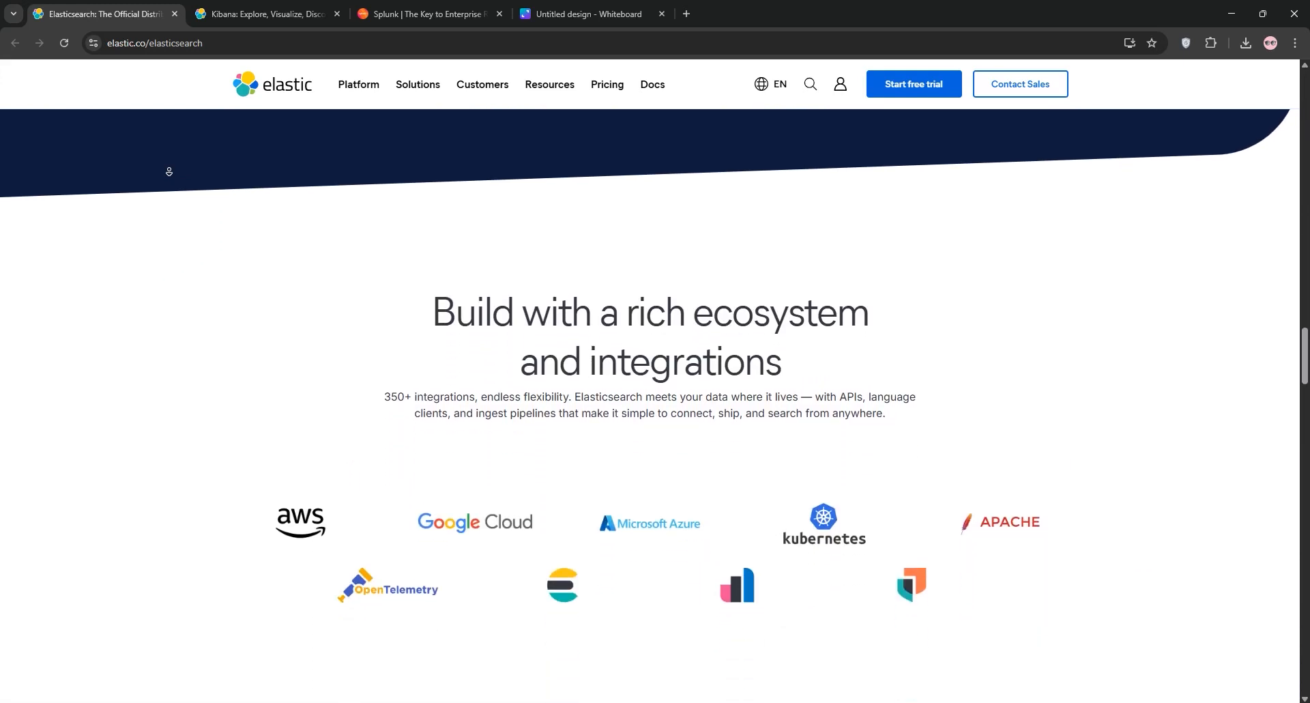
scroll(down, 3)
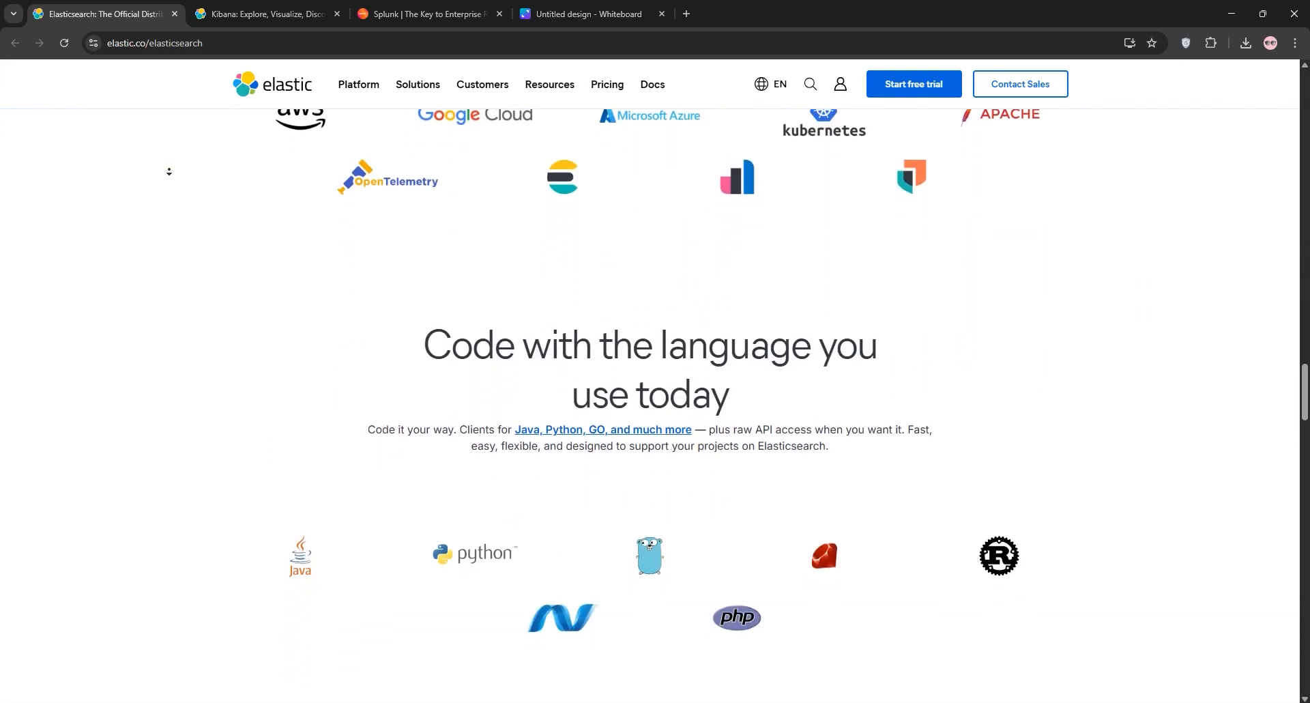
scroll(down, 3)
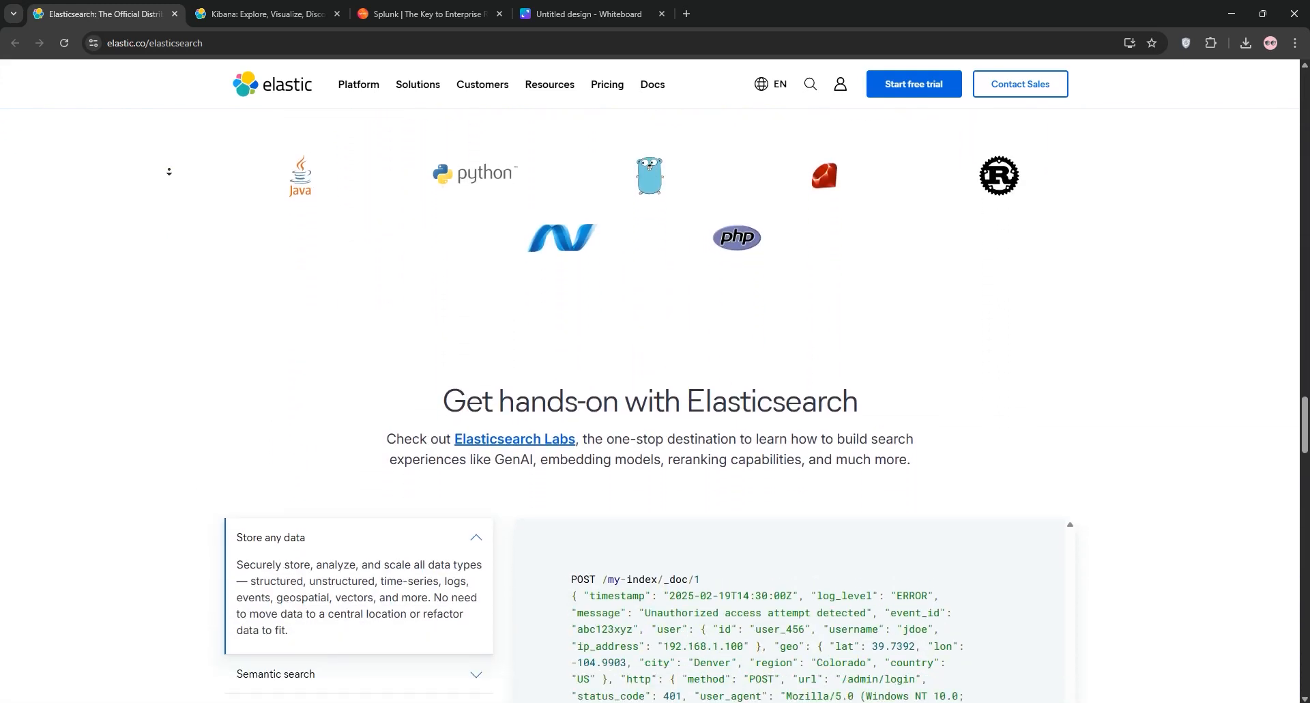
- Continue past the use cases to the Elasticsearch page footer, then bring up the Kibana tab
scroll(down, 3)
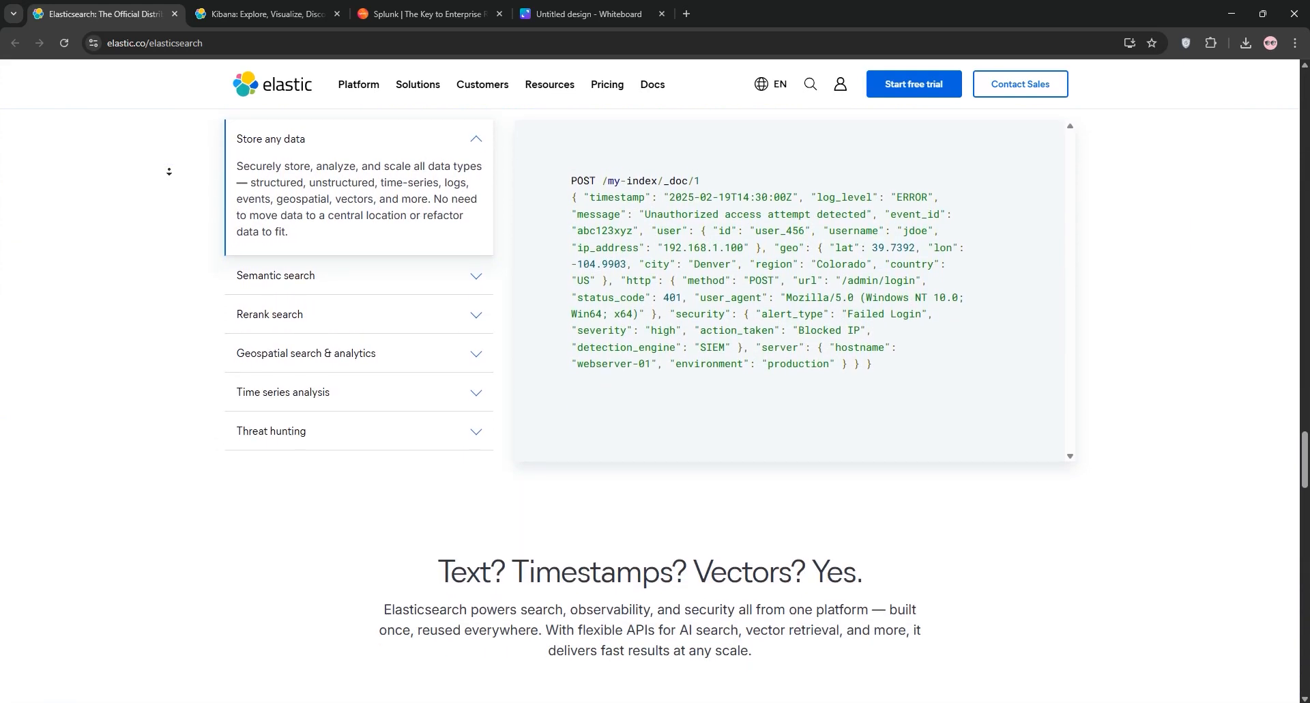
scroll(down, 3)
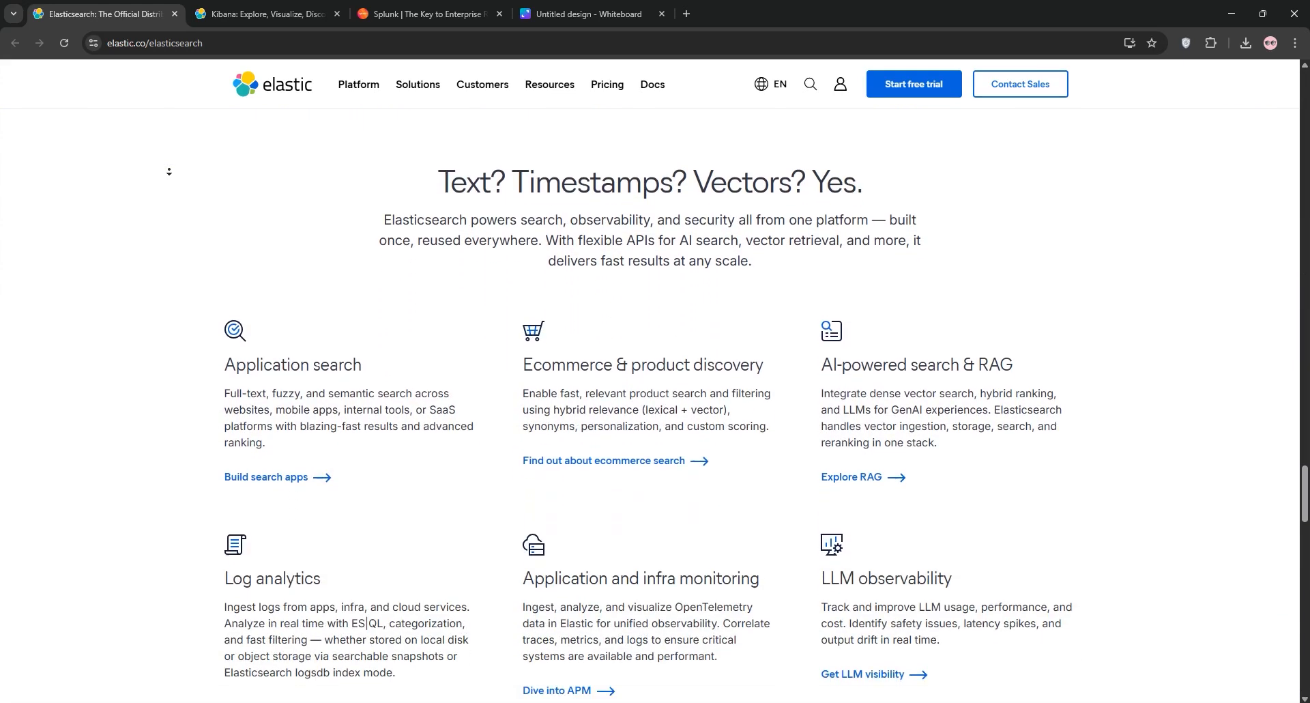
scroll(down, 3)
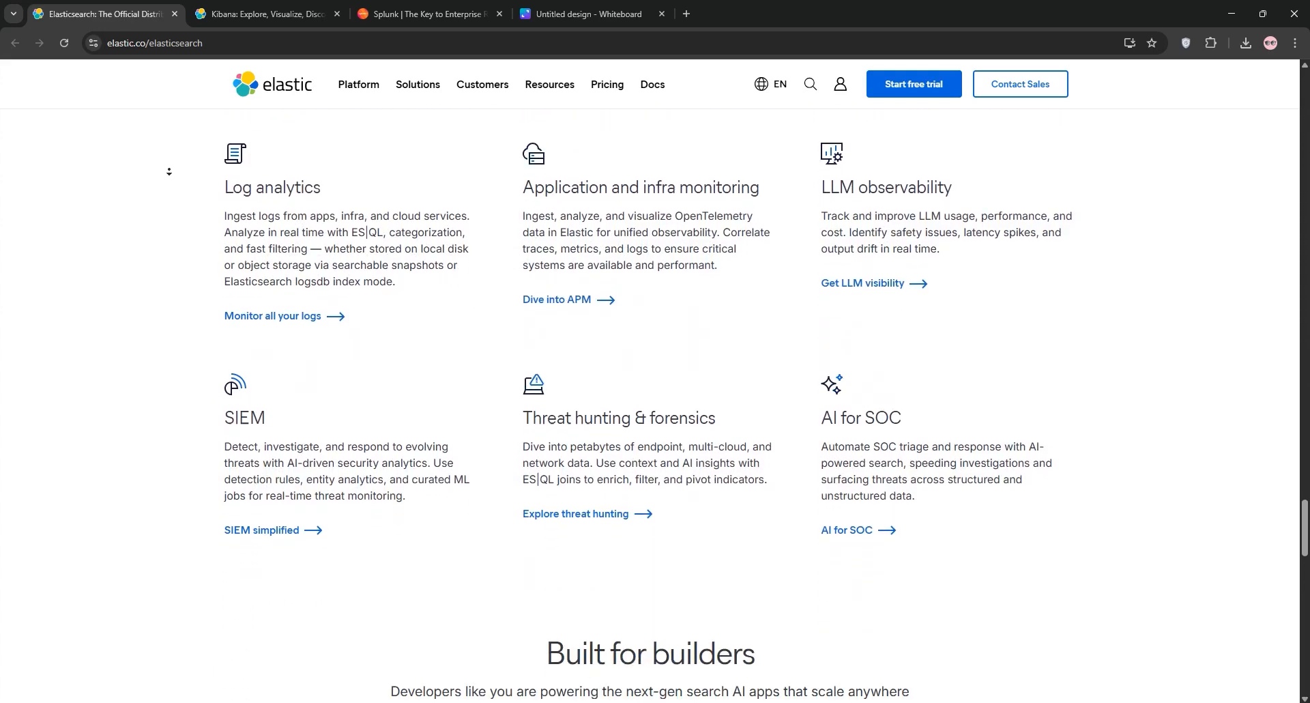
scroll(down, 3)
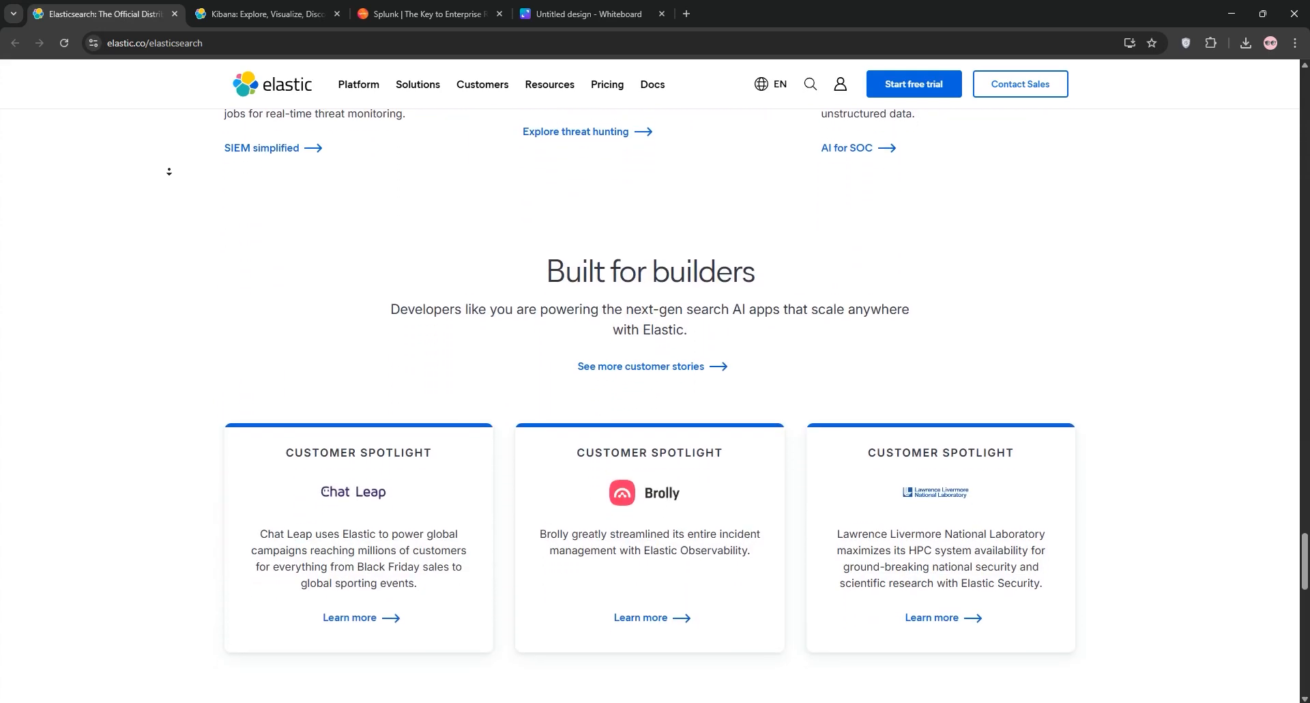
scroll(down, 3)
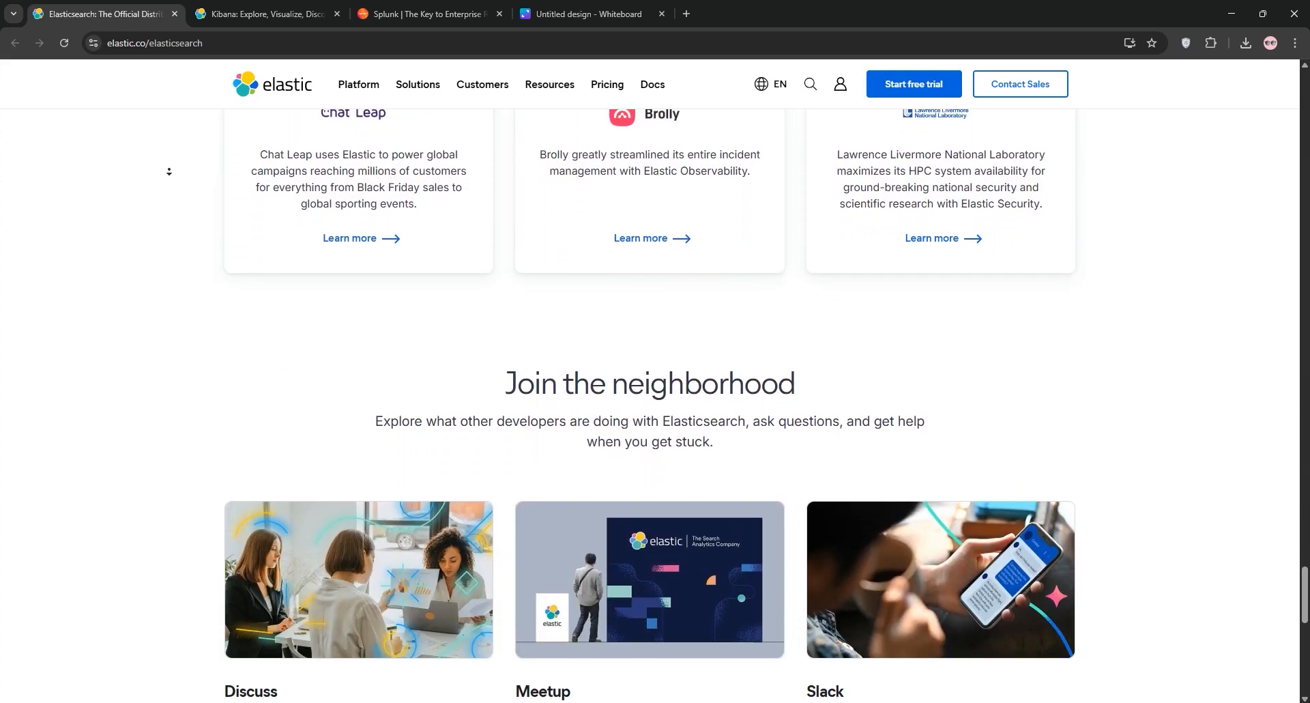
scroll(down, 3)
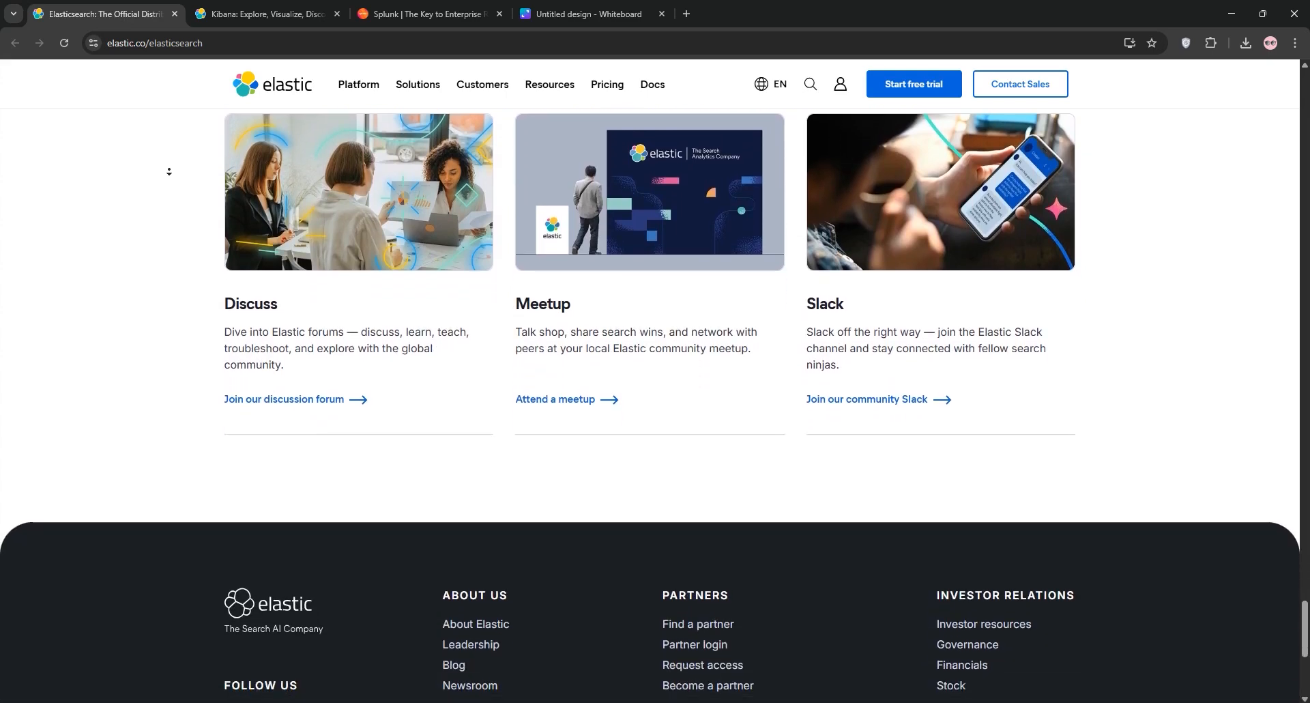
scroll(down, 3)
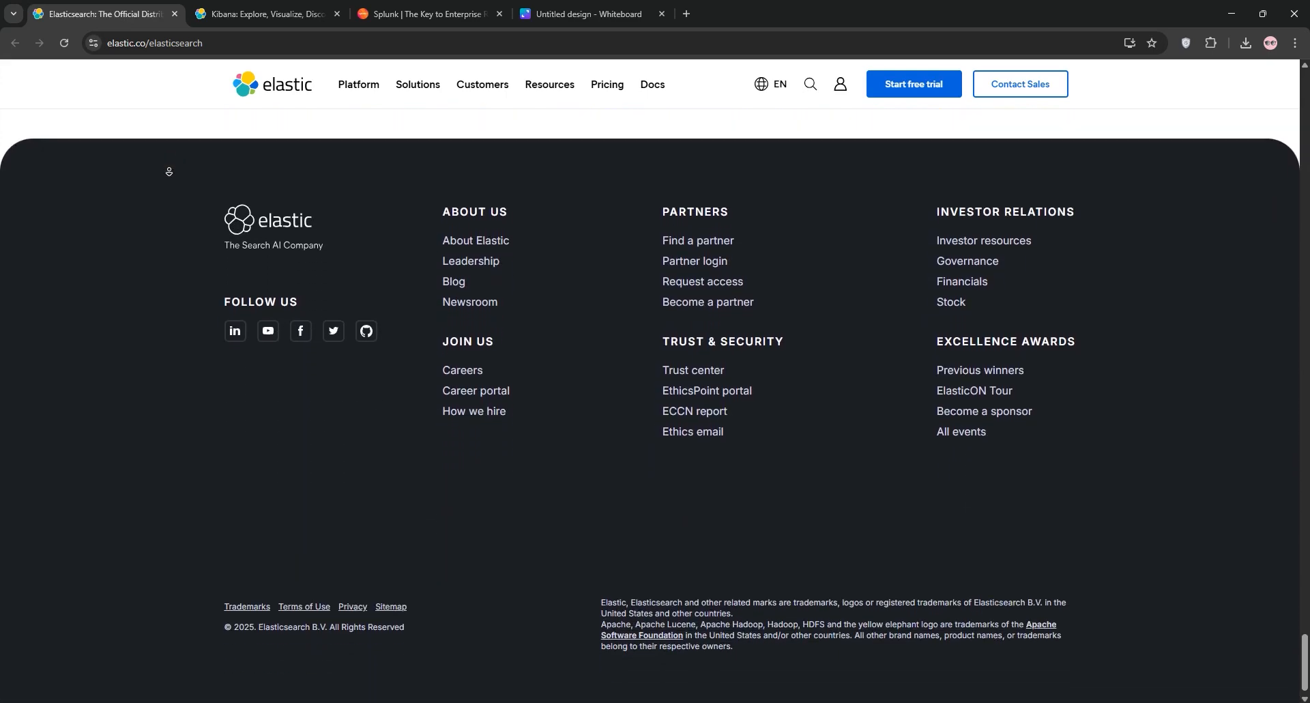
click(261, 15)
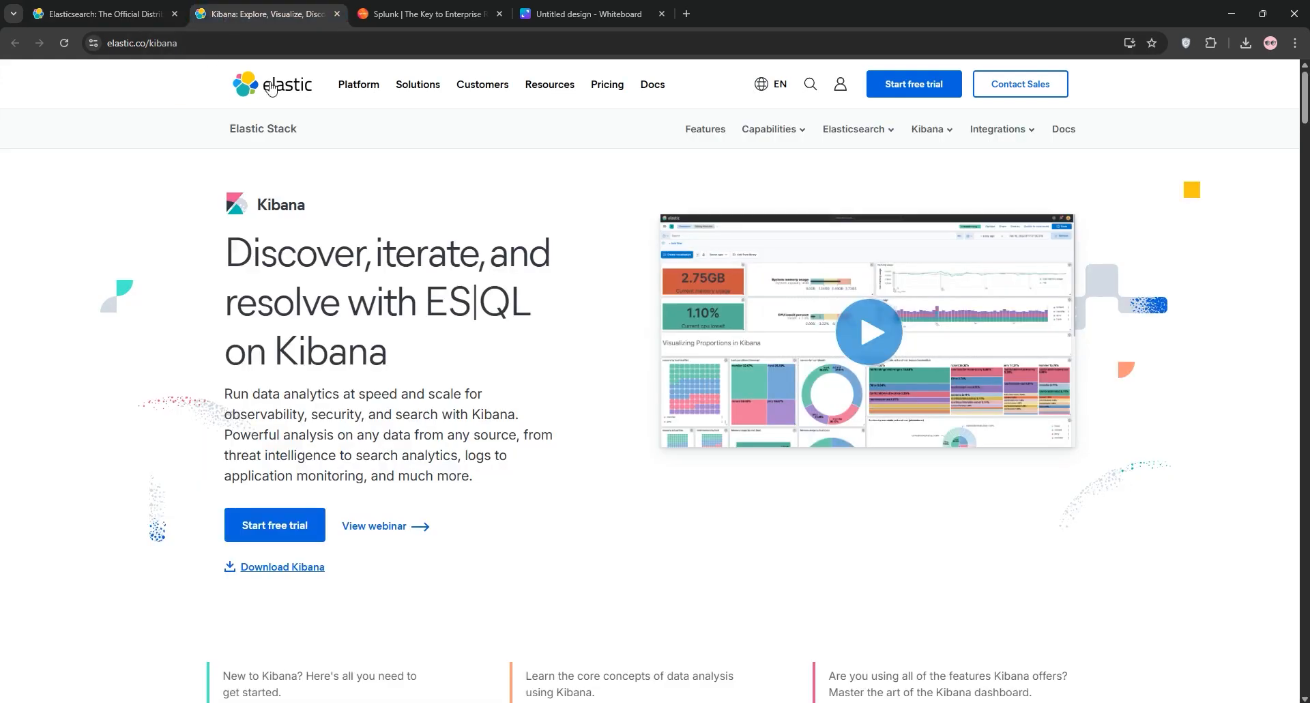
- Scroll the Kibana product page to its closing call-to-action, then switch to the Splunk tab
scroll(down, 3)
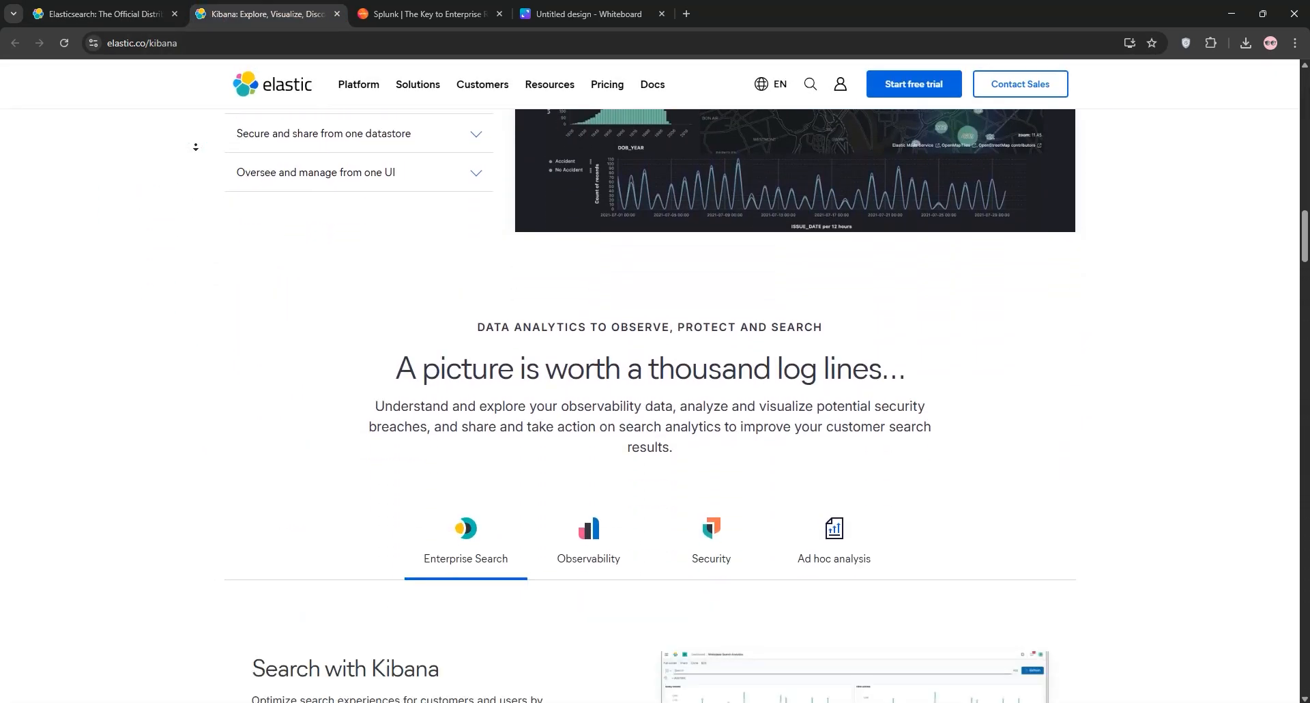
scroll(down, 3)
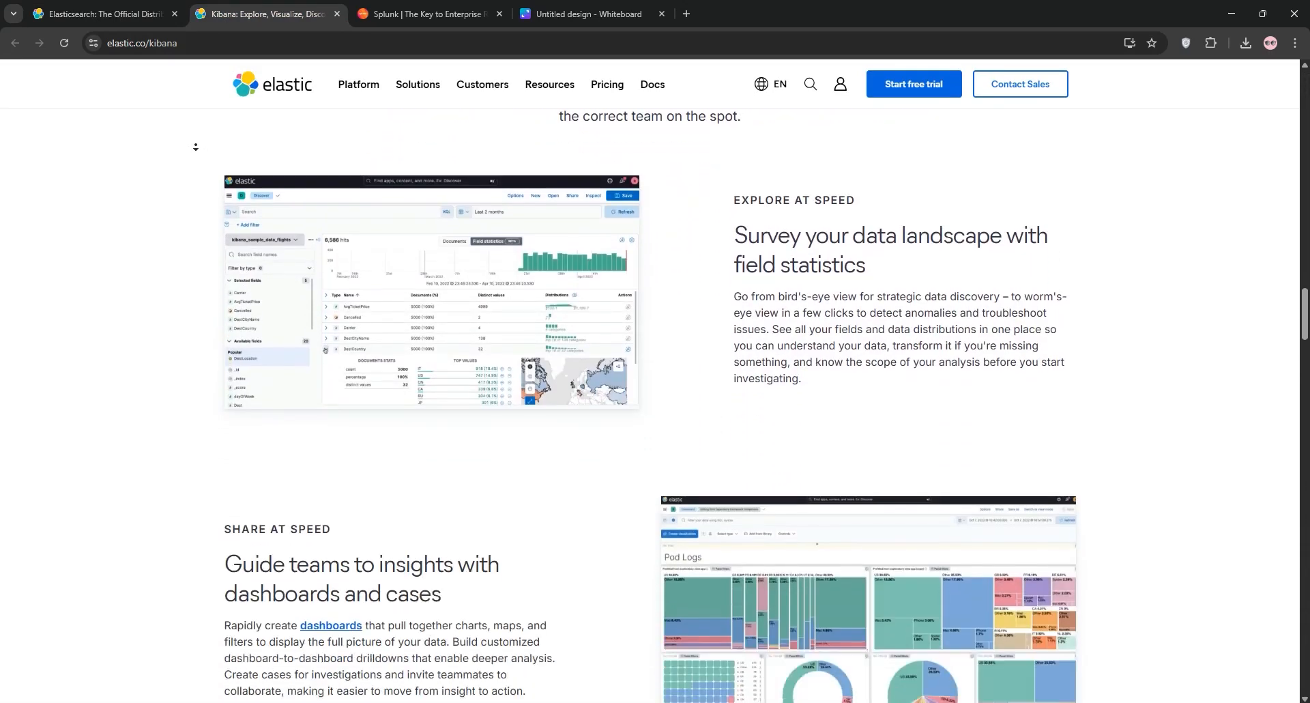
scroll(up, 3)
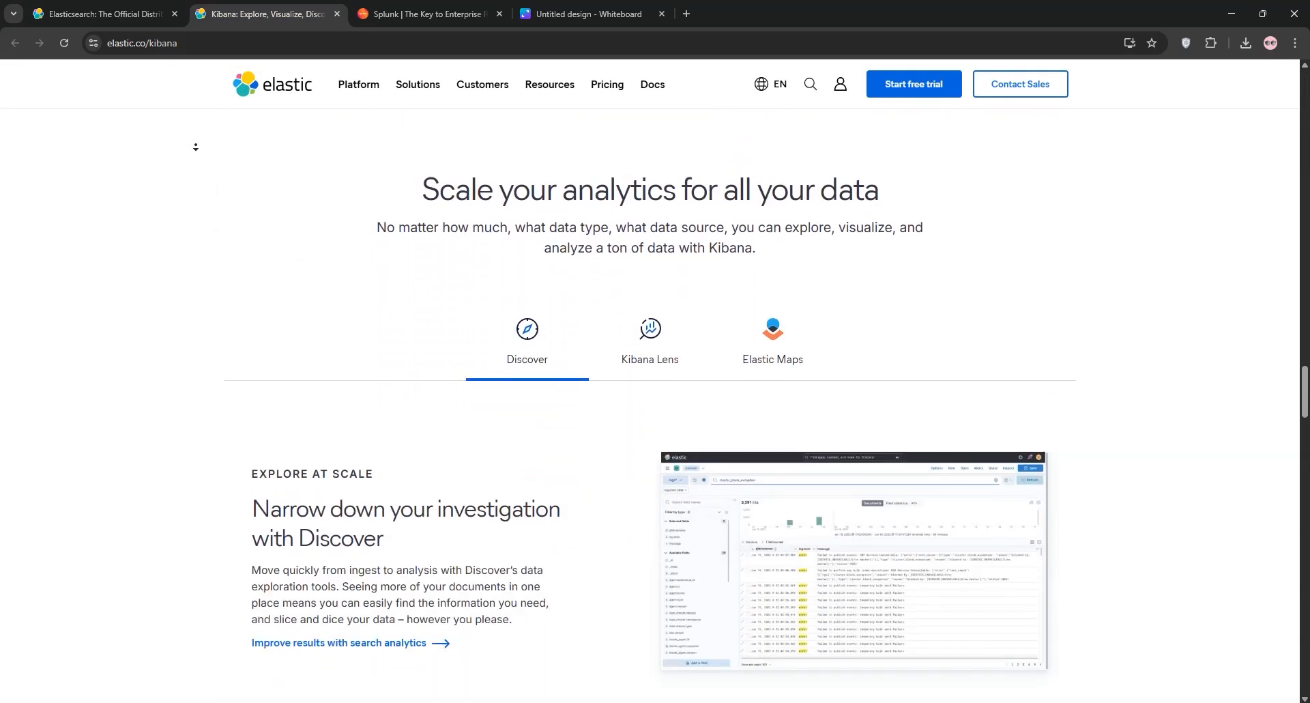
scroll(down, 3)
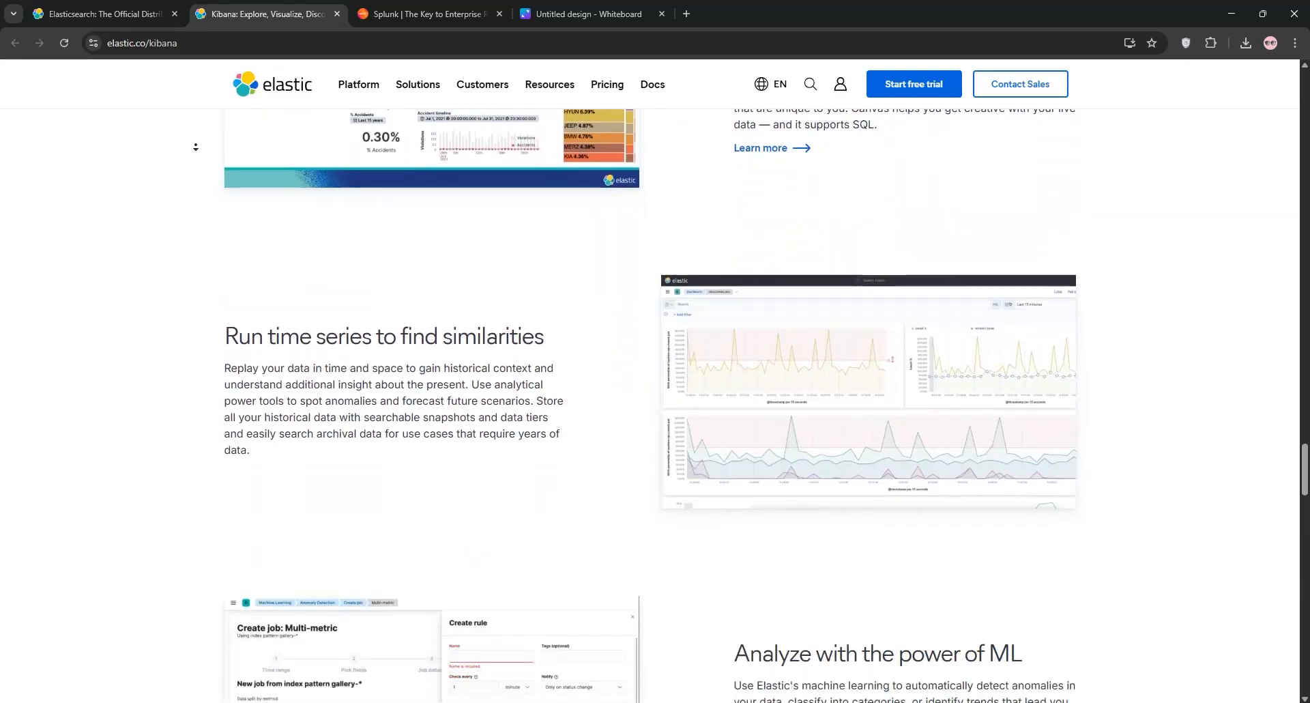
scroll(down, 3)
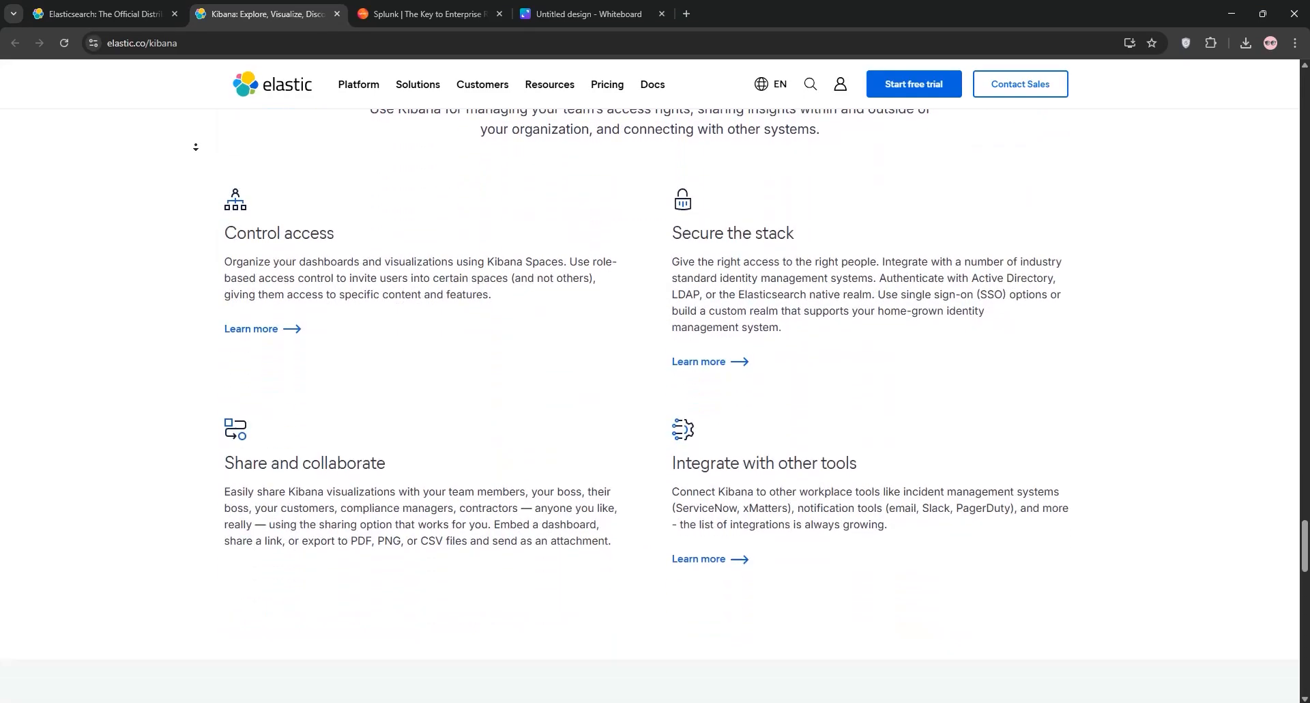
scroll(down, 3)
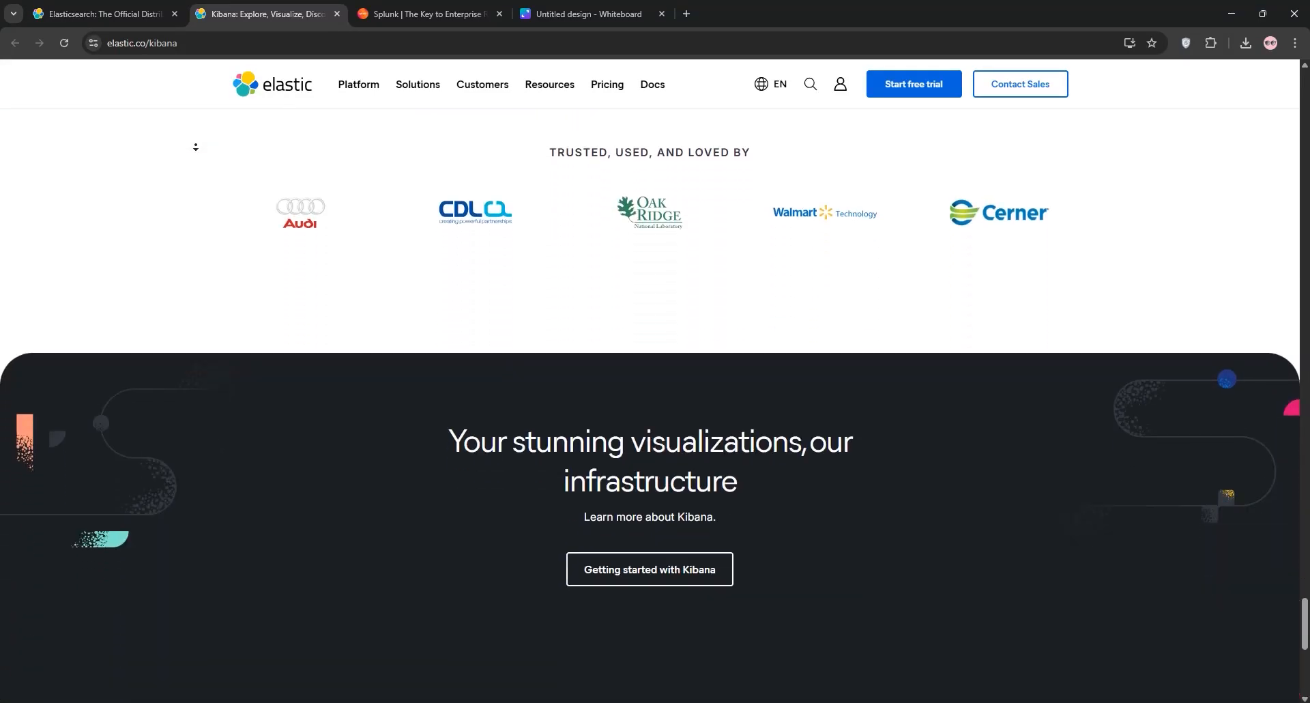
click(426, 13)
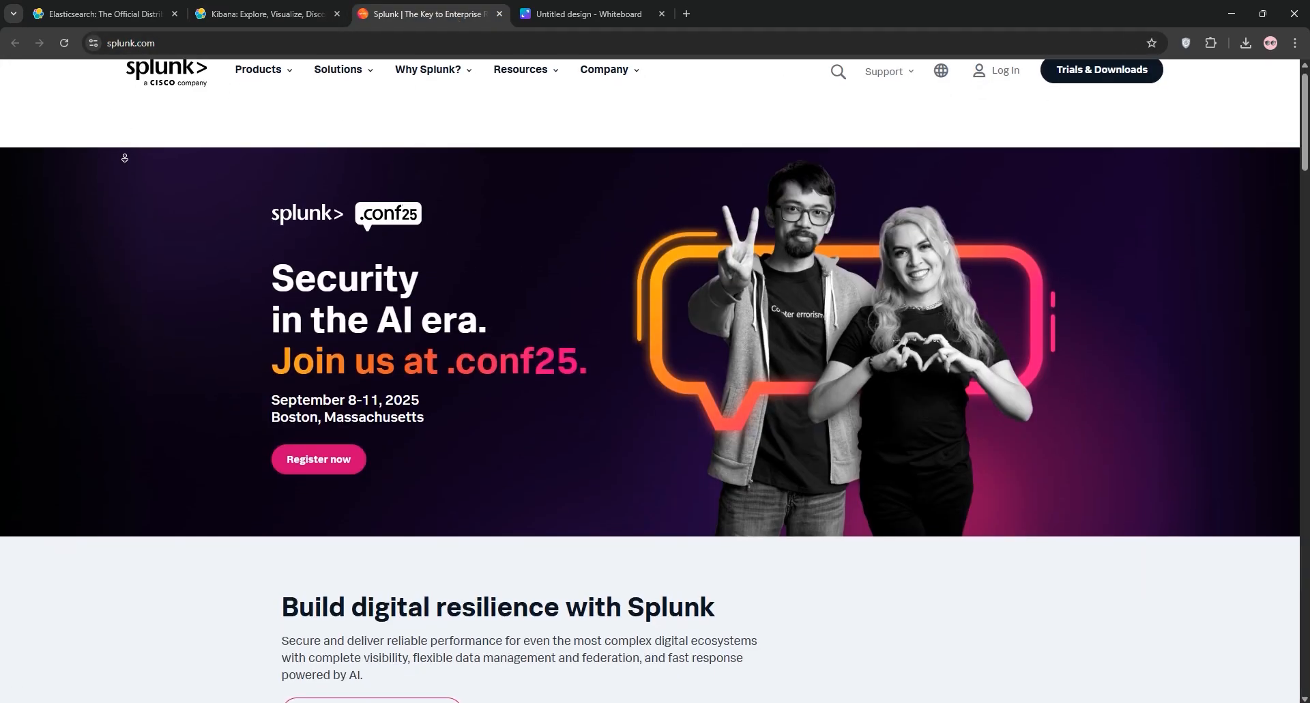
- Scroll the Splunk homepage to its footer, then switch to the Canva 'Untitled design - Whiteboard' tab
scroll(down, 3)
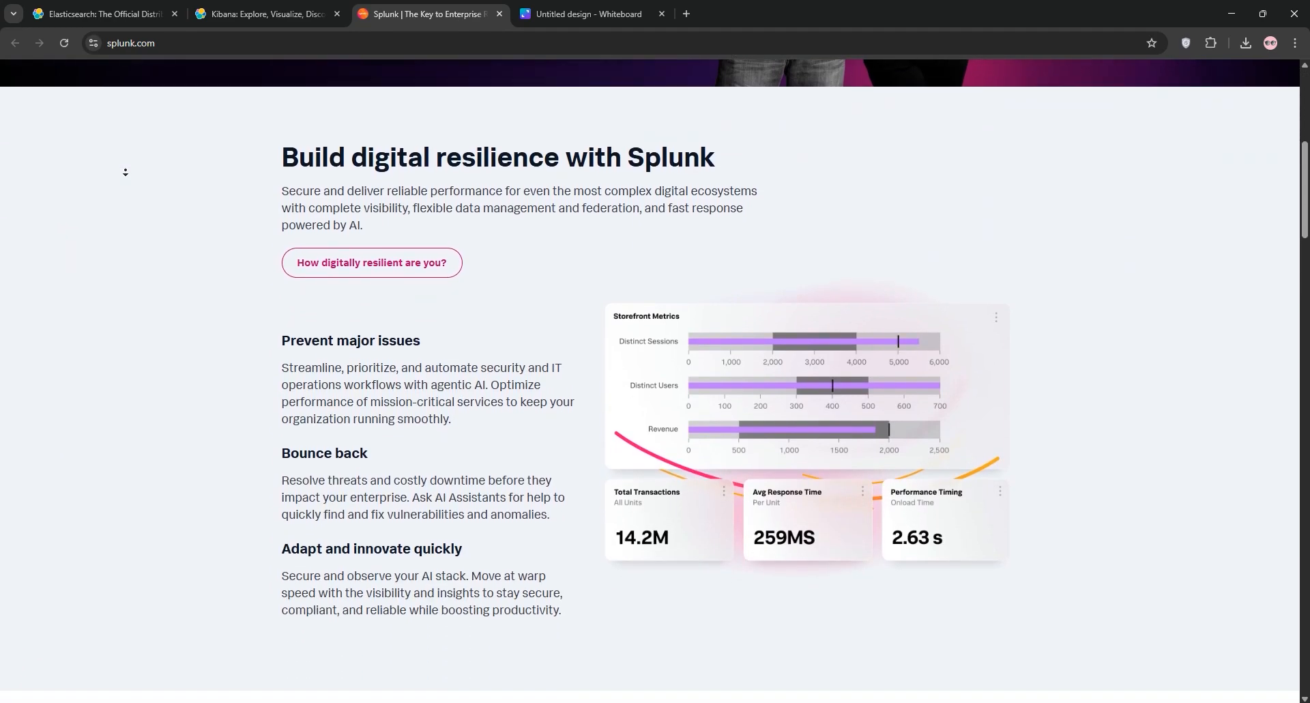
scroll(down, 3)
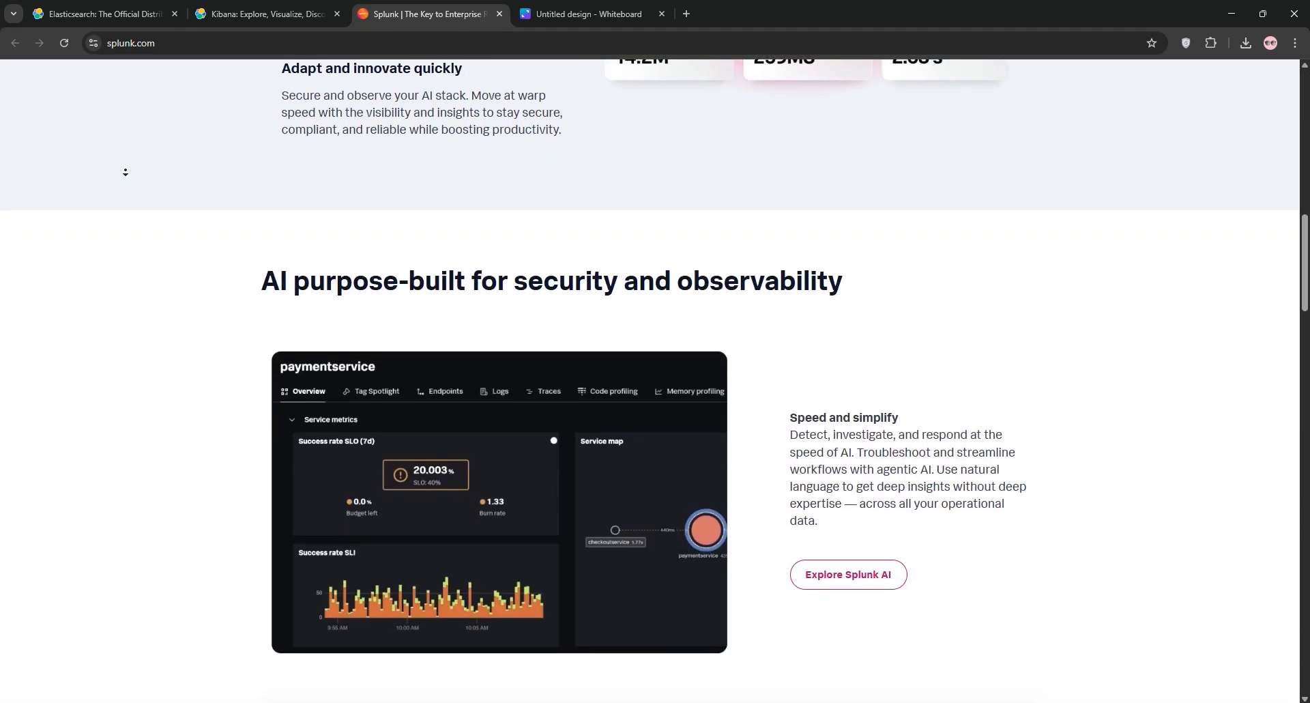
scroll(down, 3)
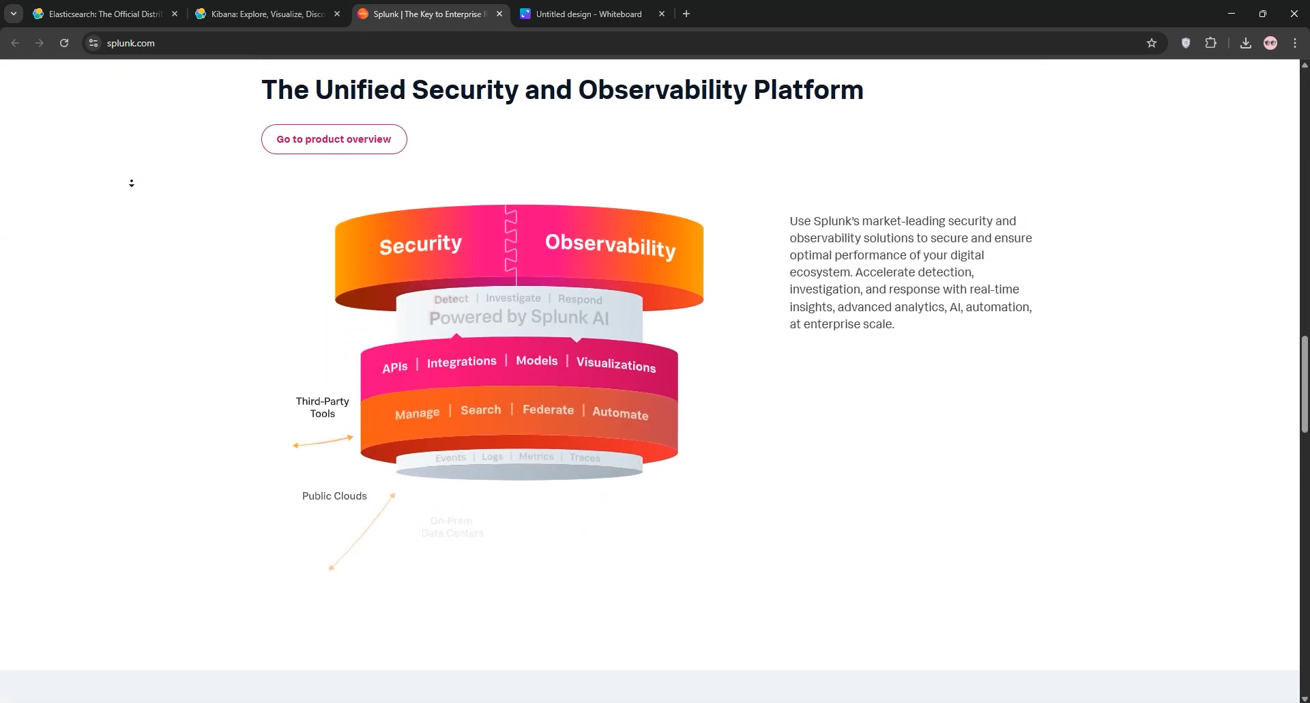
scroll(down, 3)
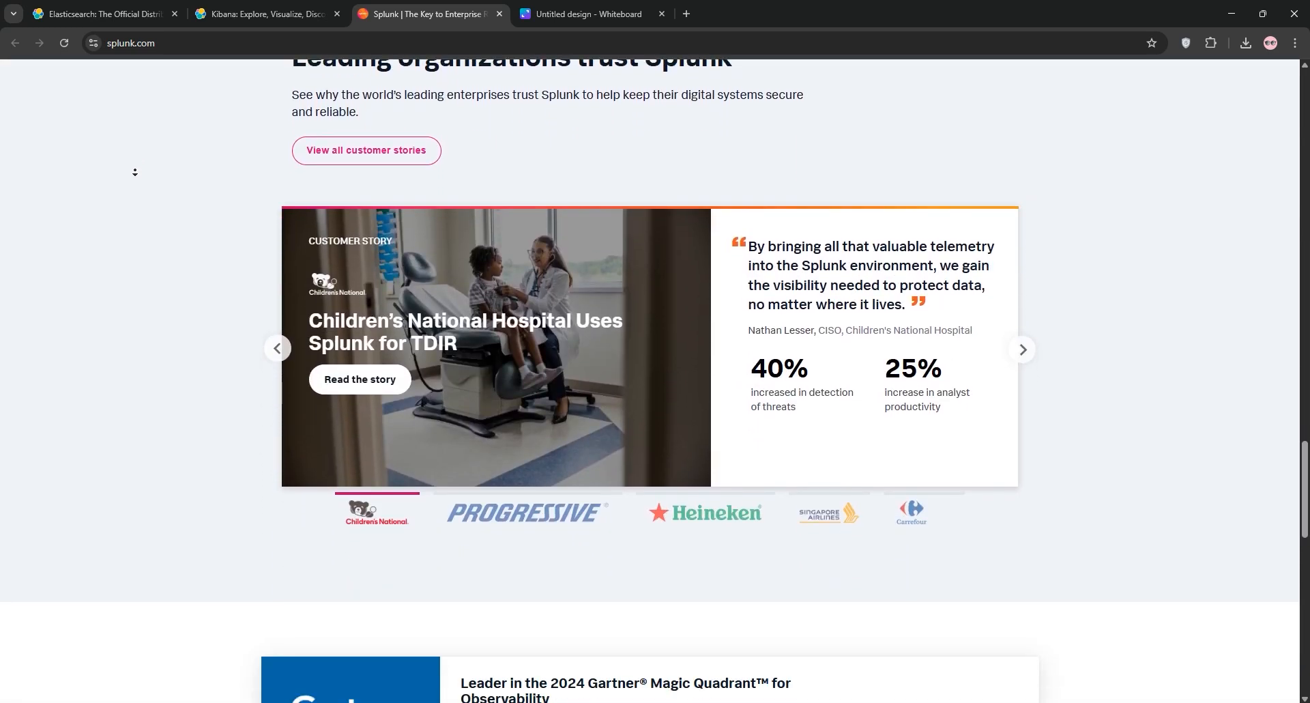
scroll(down, 3)
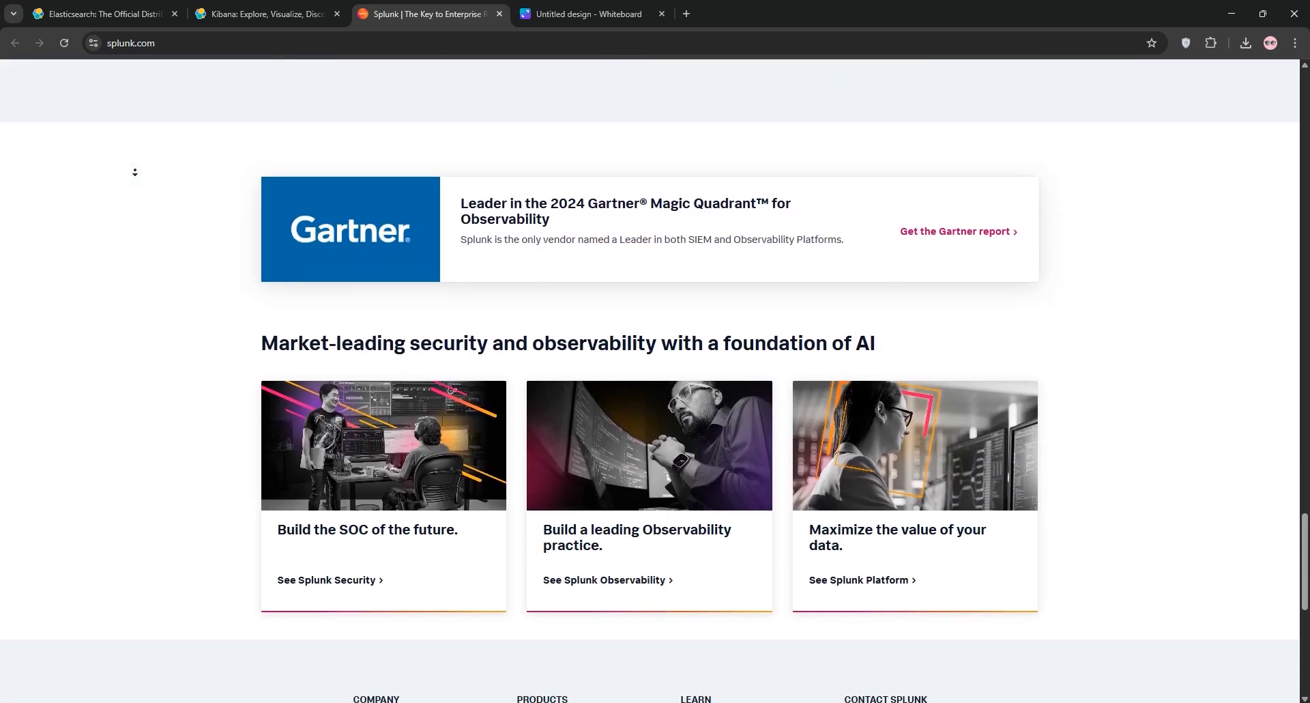
scroll(down, 3)
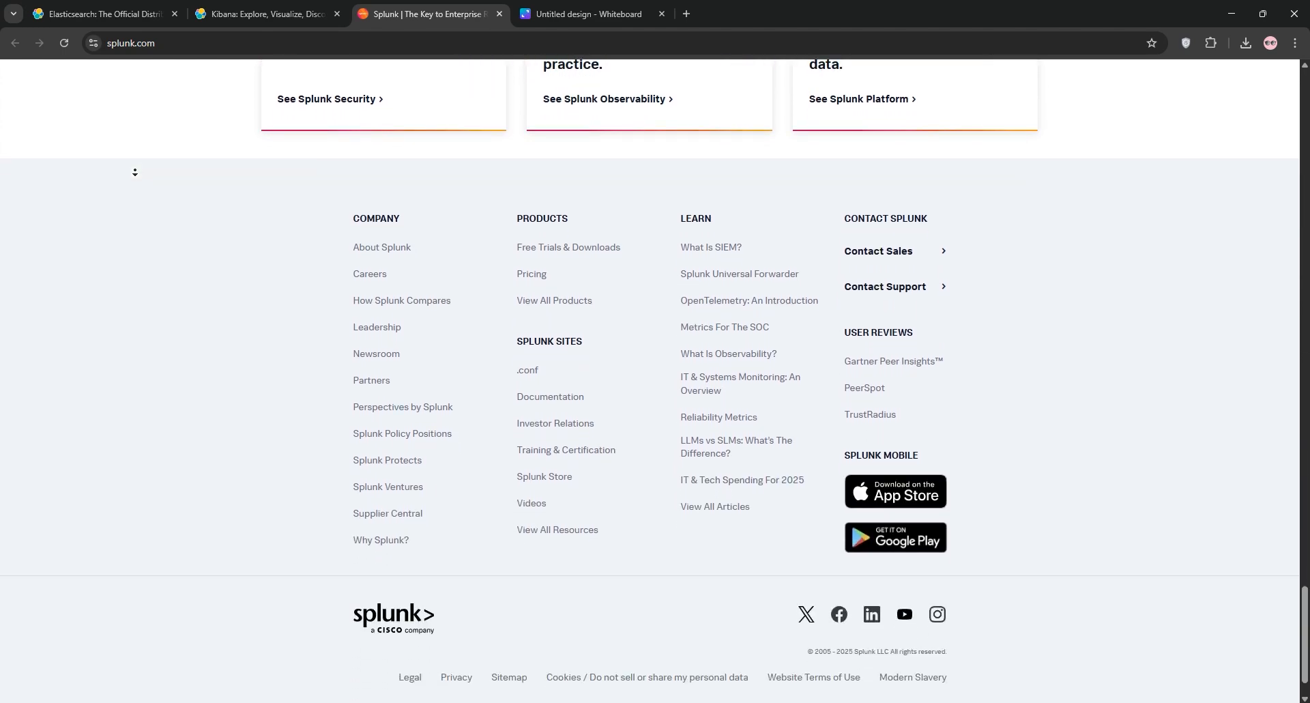
scroll(down, 3)
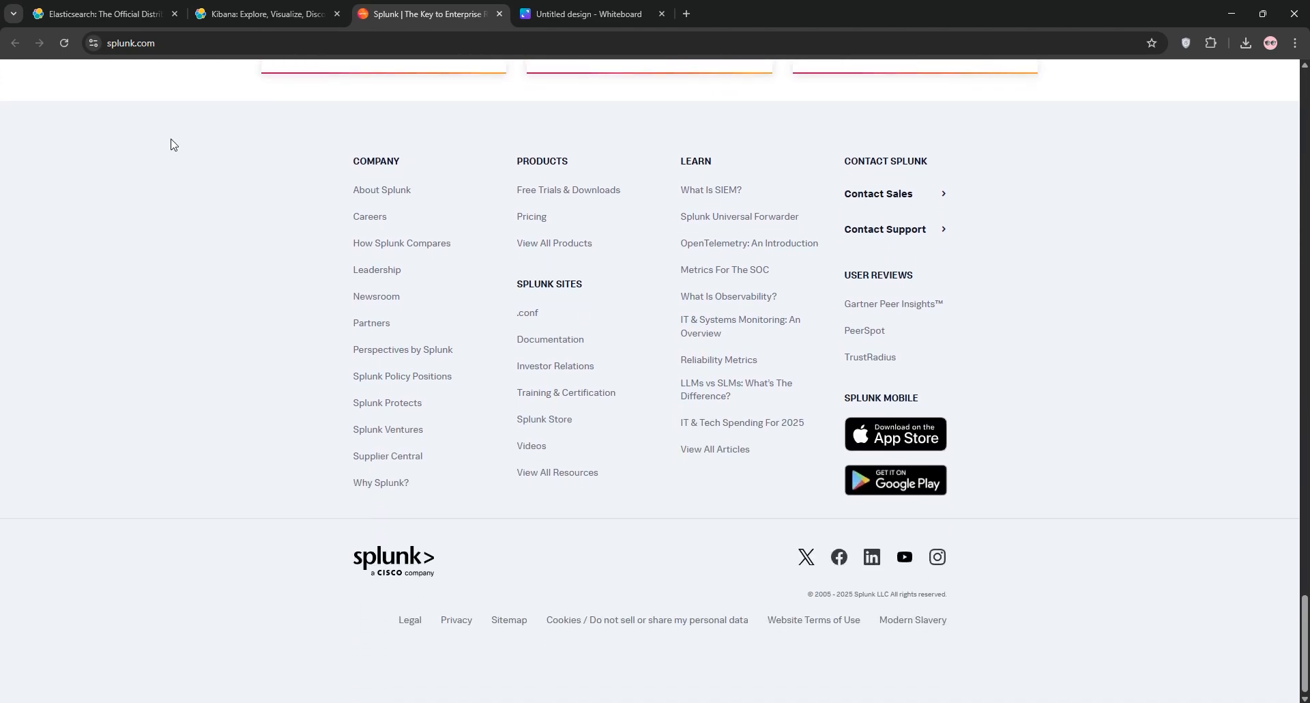
click(586, 14)
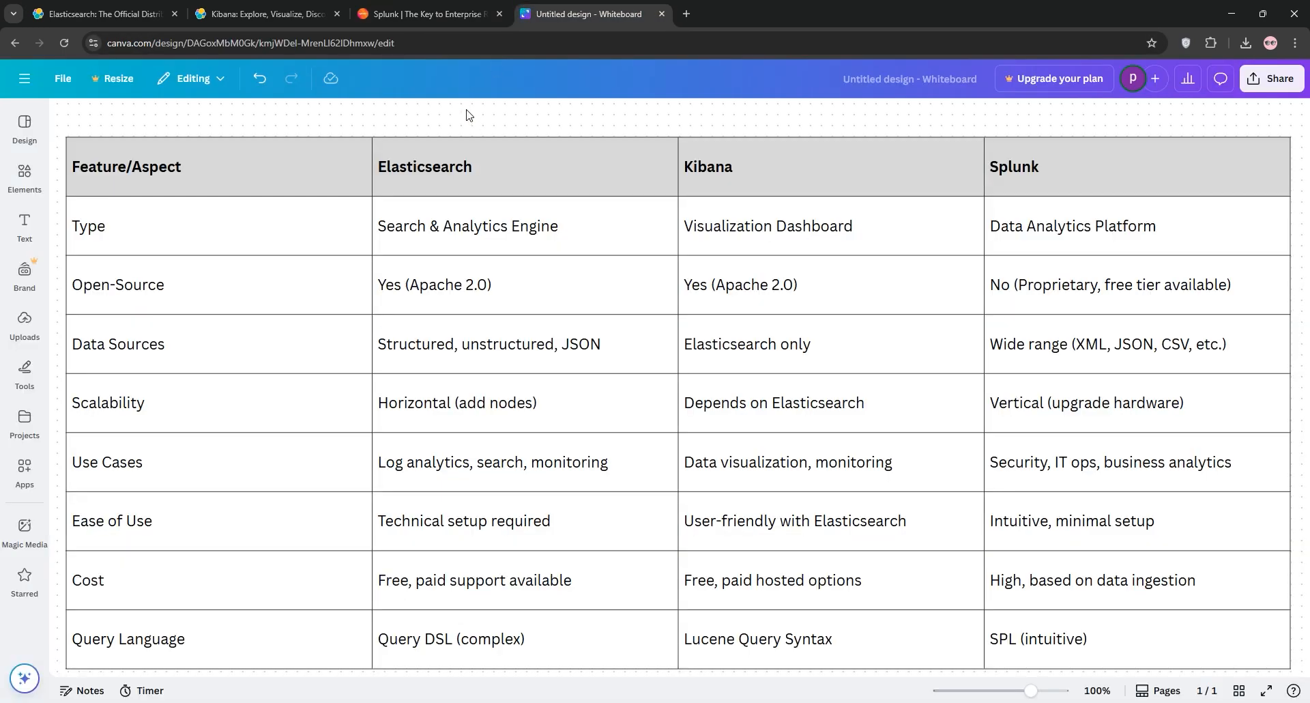